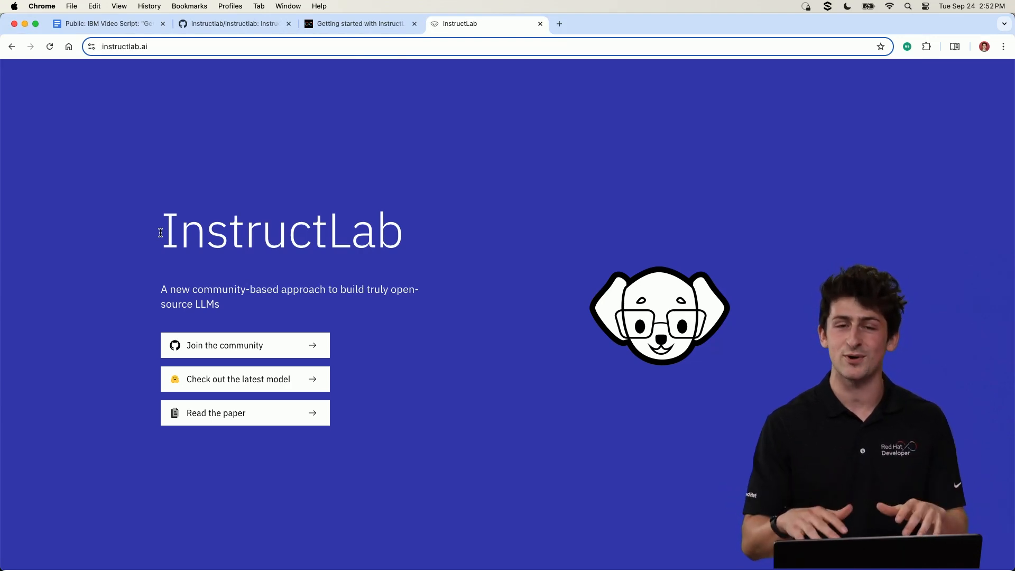
# Run ilab config init, confirm with y, and accept the default taxonomy and model paths.
pyautogui.scroll(-3)
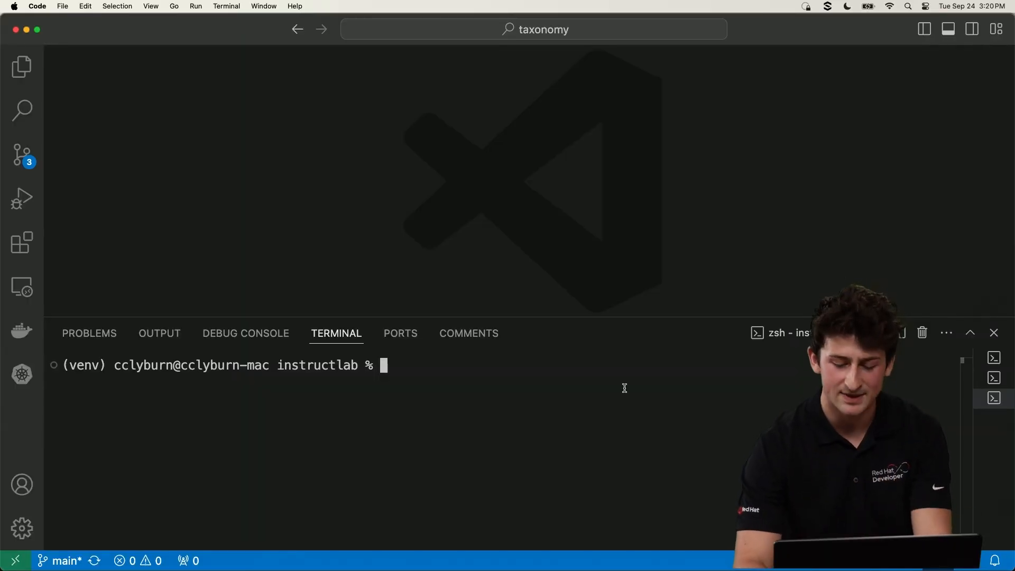
pyautogui.write('ilab config init')
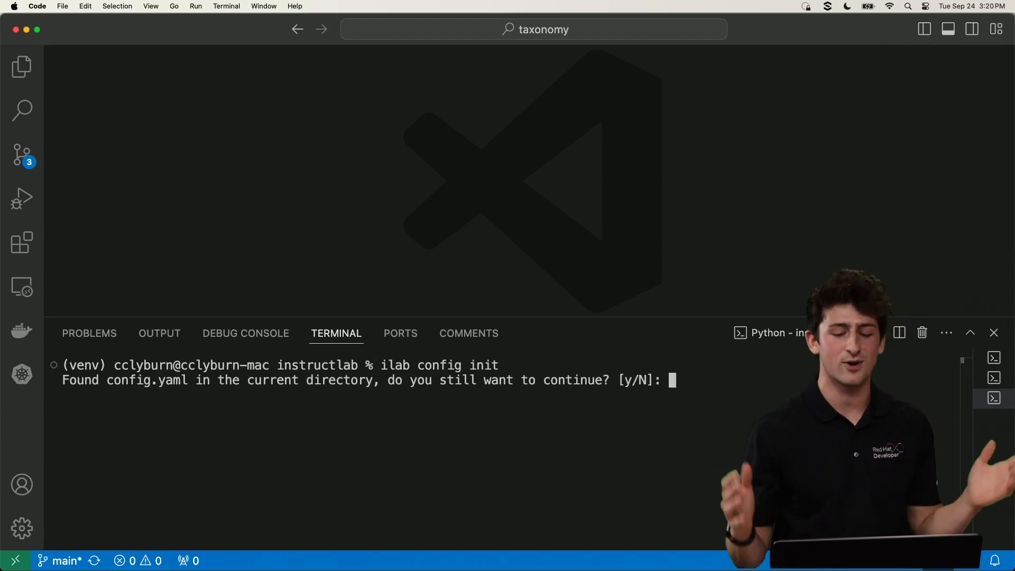
pyautogui.write('y')
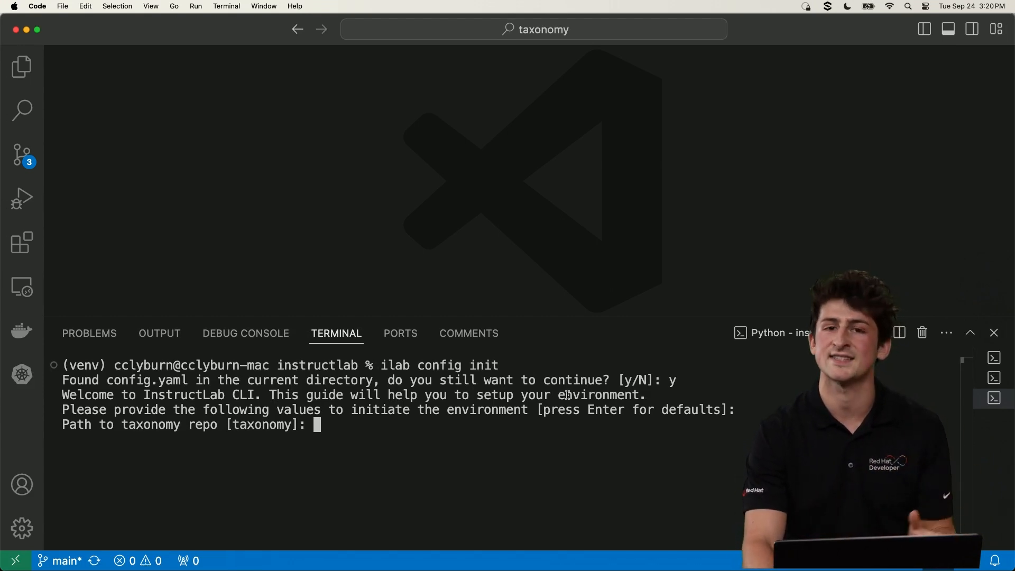
pyautogui.press('enter')
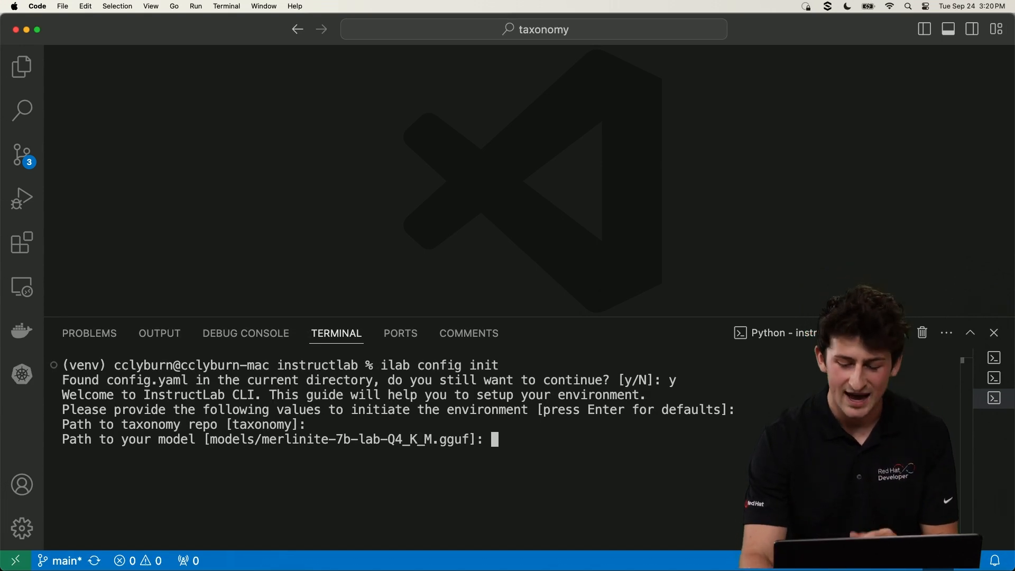
pyautogui.press('Enter')
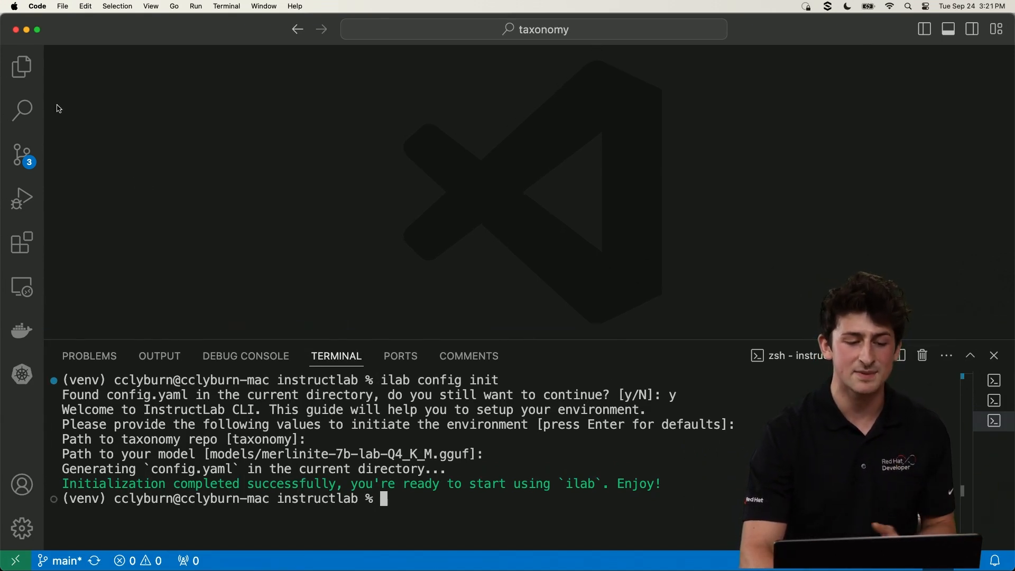
# Show the taxonomy files and highlight the Labrador's 5/5 energy rating in the dog-breeds qna.yaml.
pyautogui.click(21, 66)
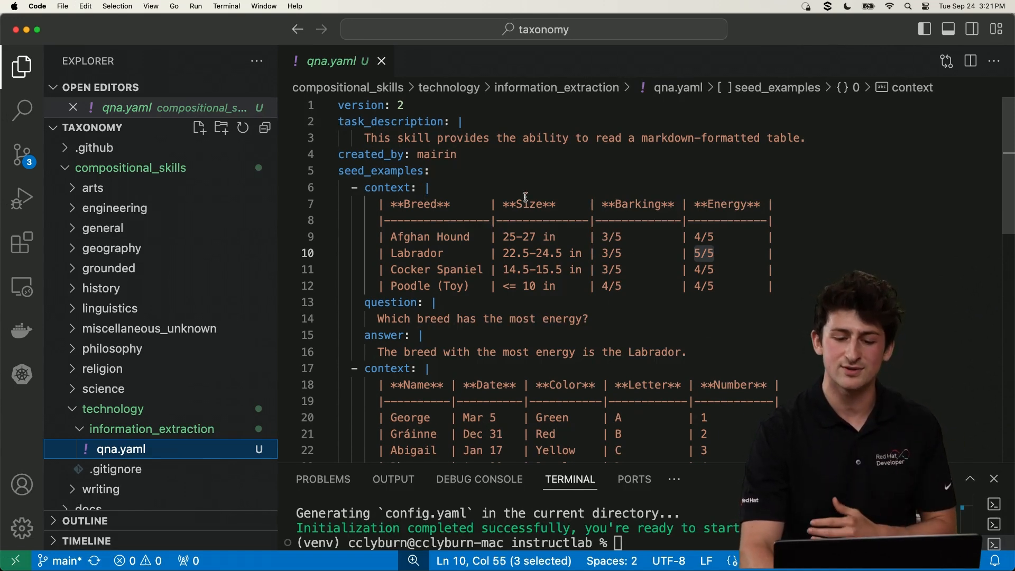
pyautogui.moveTo(643, 138); pyautogui.dragTo(806, 137)
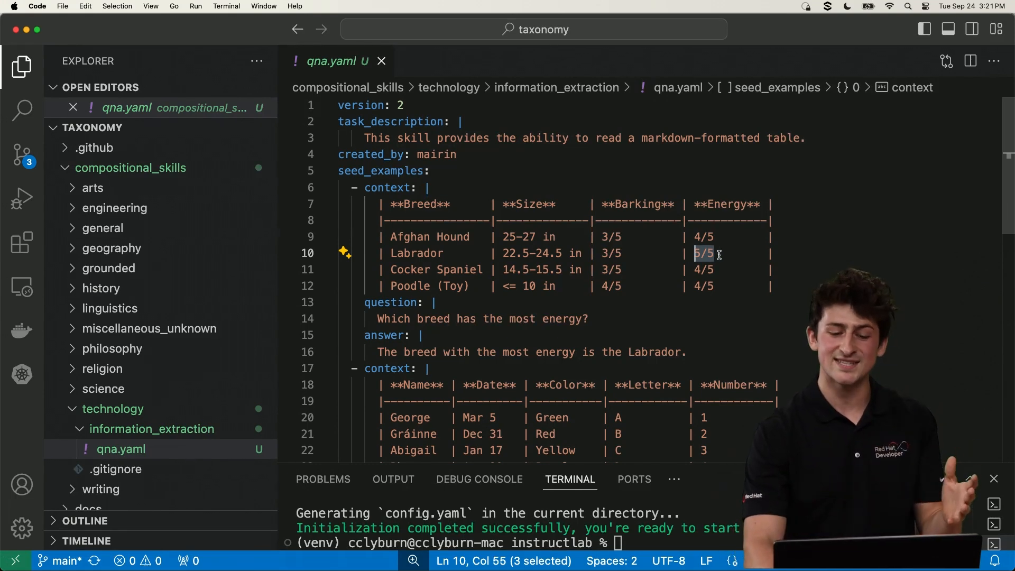
pyautogui.moveTo(201, 241)
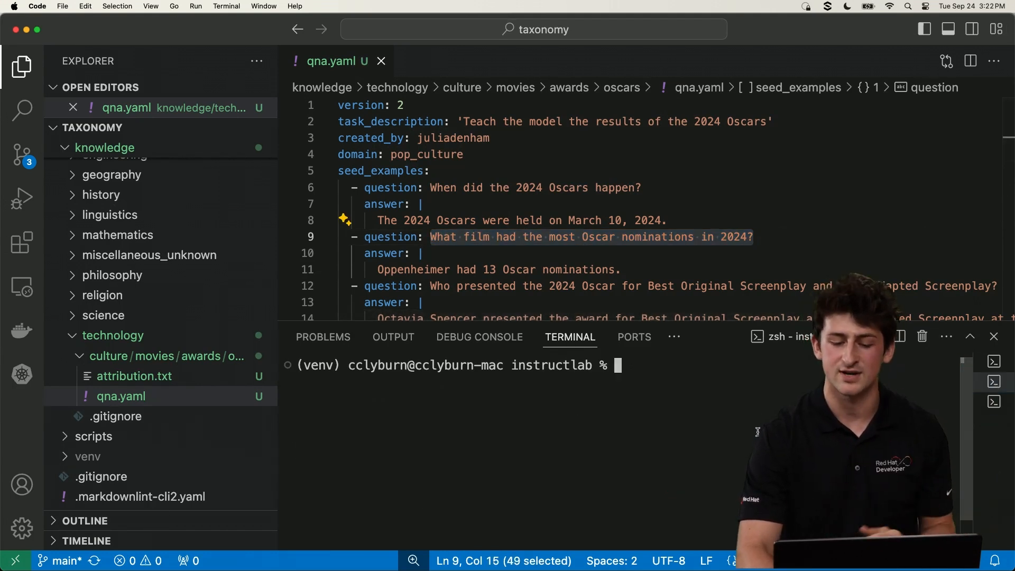
# Start an ilab model chat session in the terminal to ask about 2024 Oscar nominations.
pyautogui.write('ilab model')
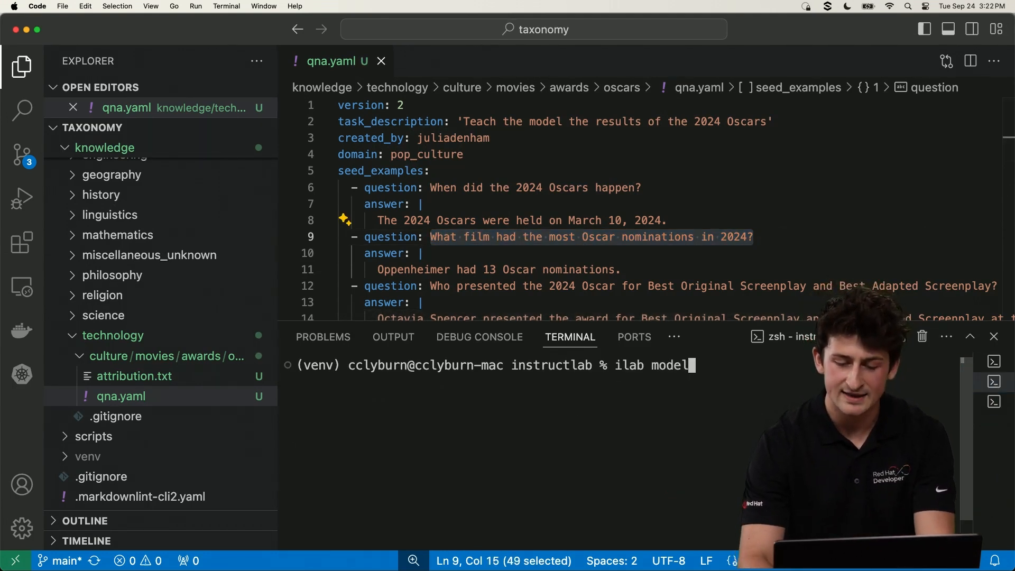
pyautogui.write('chat')
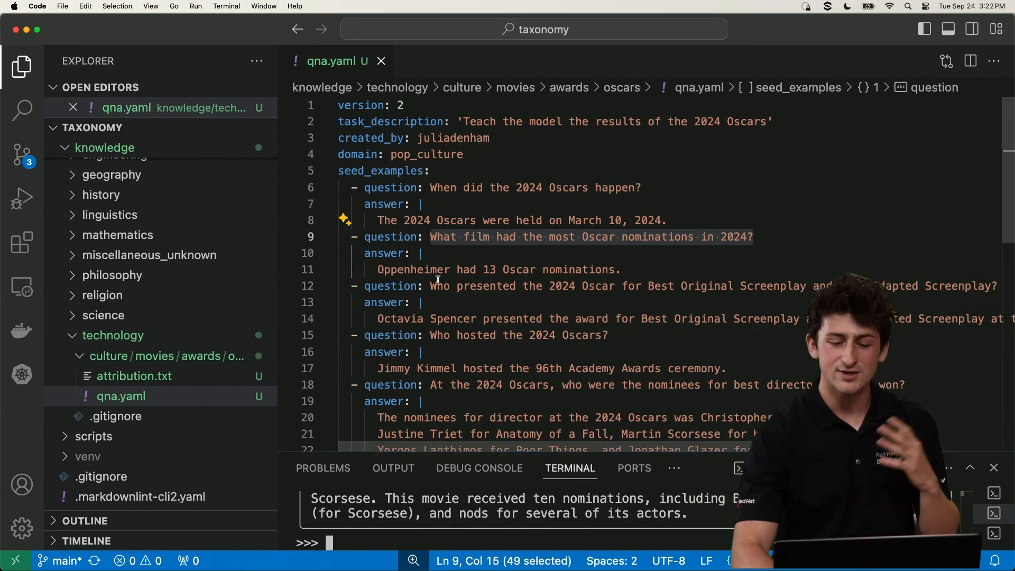
# Exit the model chat and return the terminal to a fresh instructlab prompt.
pyautogui.scroll(-3)
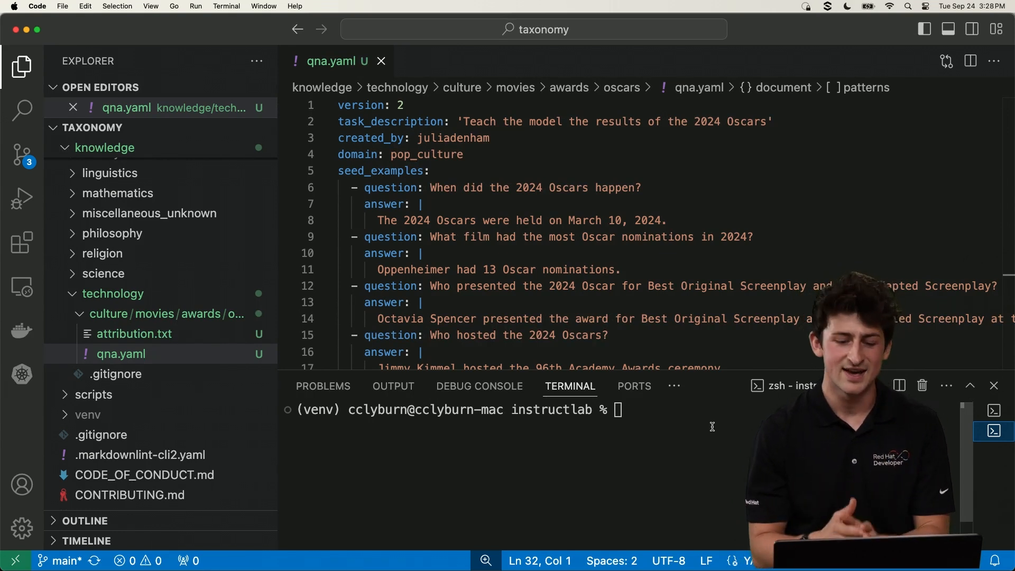
# Validate the Oscars taxonomy with ilab taxonomy diff and generate synthetic data with 3 instructions.
pyautogui.write('ilab')
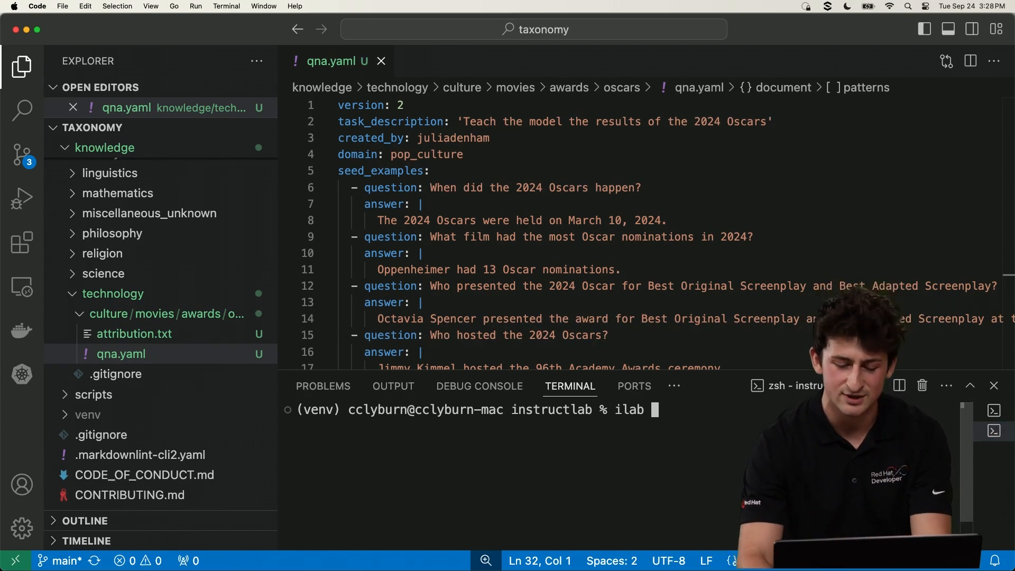
pyautogui.write('taxonomy diff knowledge/technology/culture/movies/awards/oscars/qna.yaml')
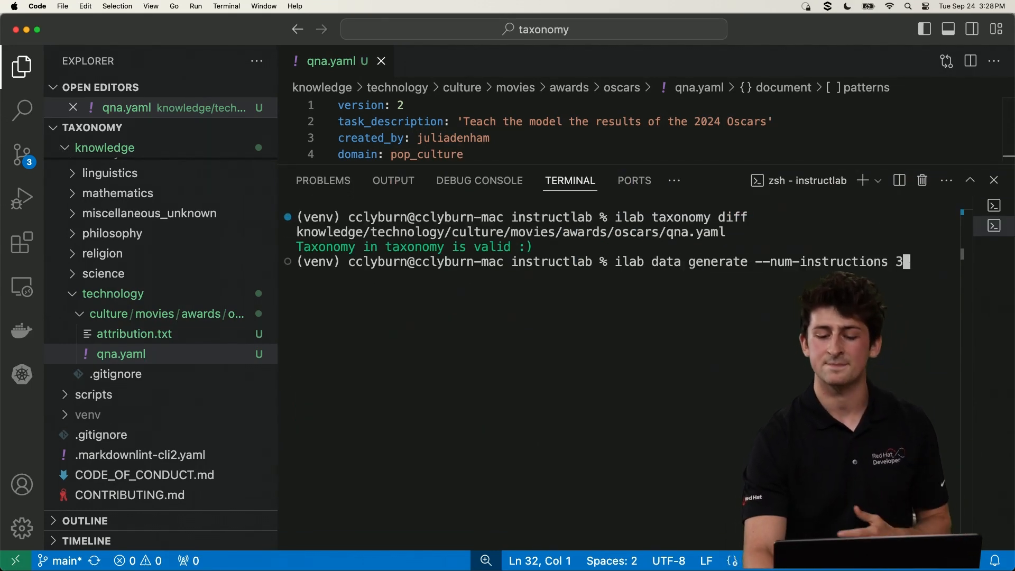
pyautogui.press('enter')
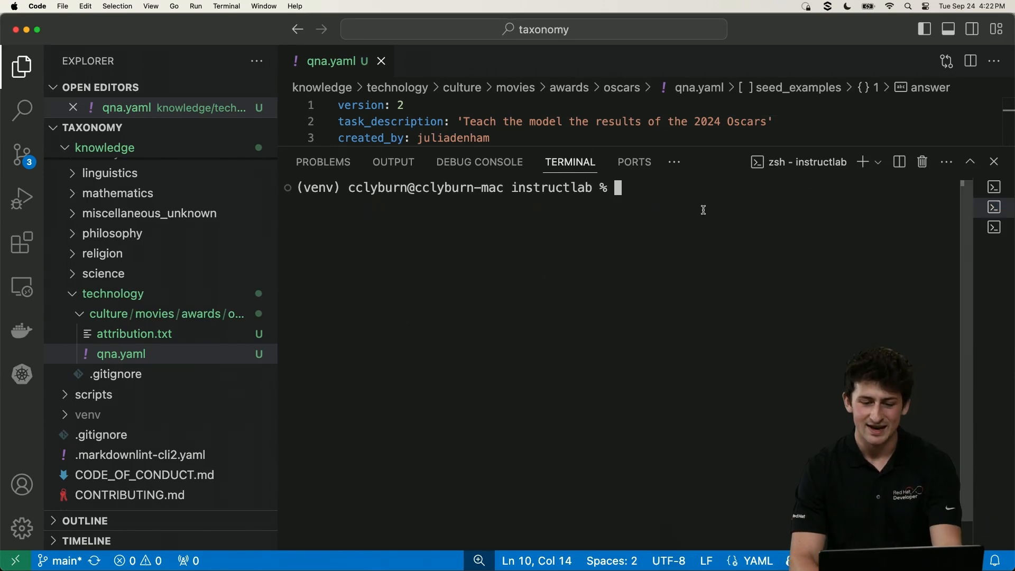
# Serve the trained instructlab-merlinite-7b-lab gguf model with ilab model serve.
pyautogui.write('ilab model serve --model-path instructlab-merlinite-7b-lab-trained/instructlab-merlinite-7b-lab-Q4_K_M.gguf')
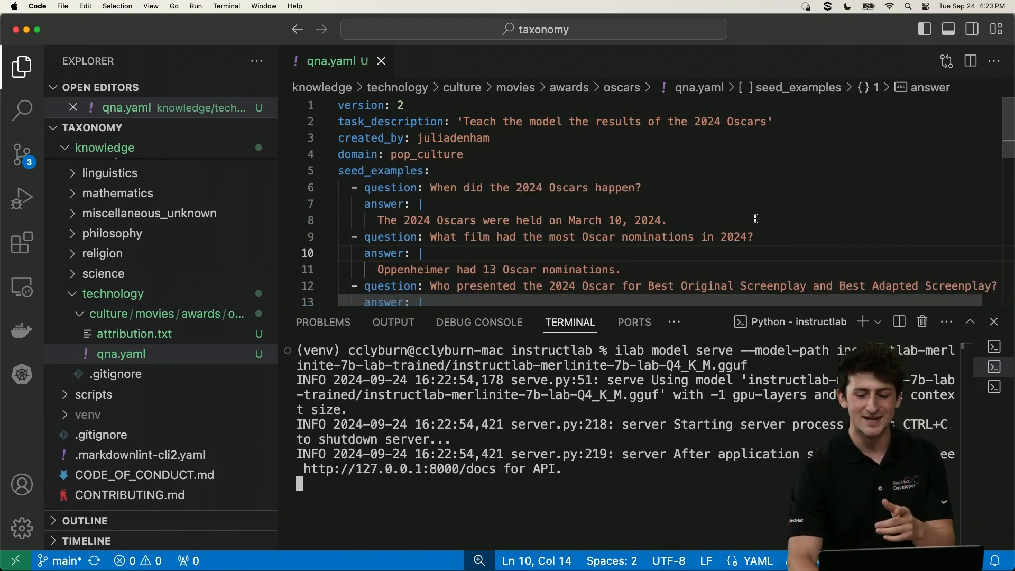
pyautogui.moveTo(435, 237); pyautogui.dragTo(746, 237)
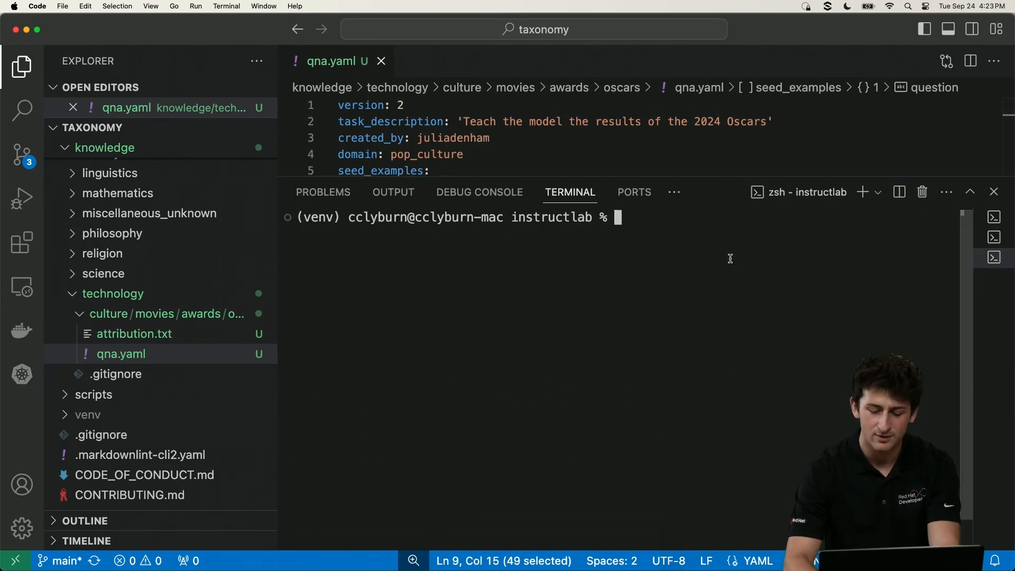
# Ask the served model 'What film had the most Oscar nominations in 2024?'.
pyautogui.write('ilab model se')
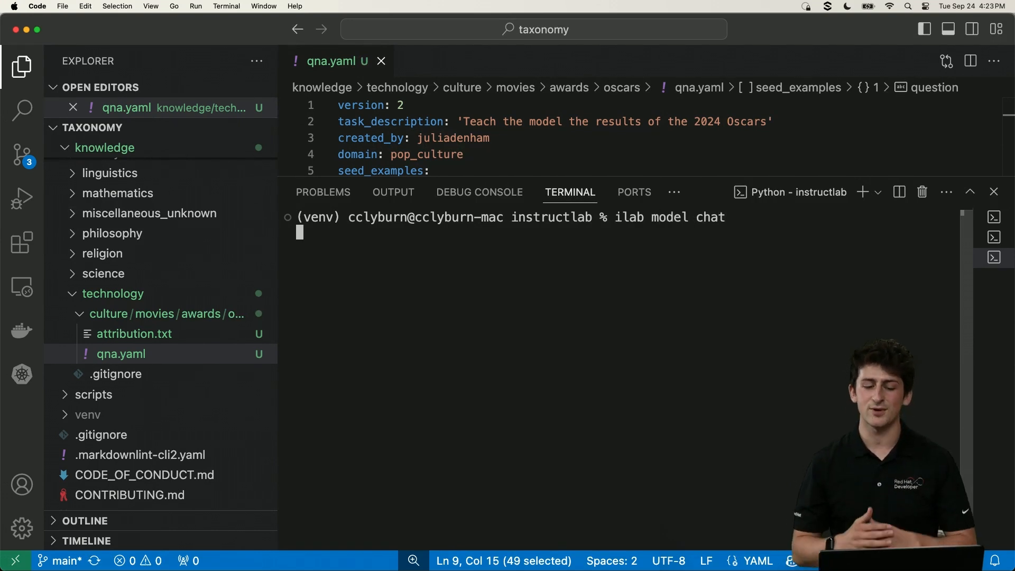
pyautogui.write('What film had the most Oscar nominations in 2024?')
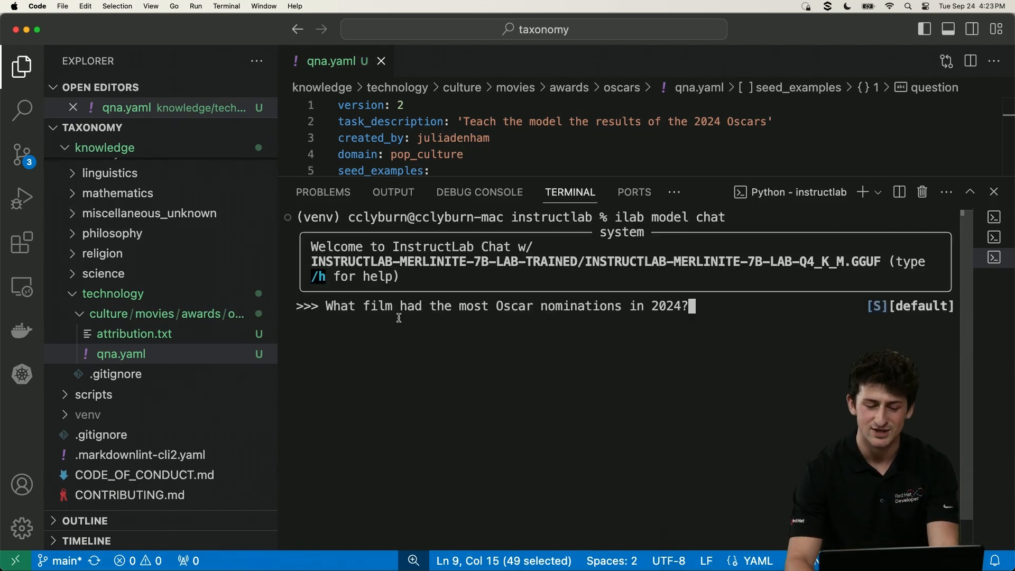
pyautogui.press('enter')
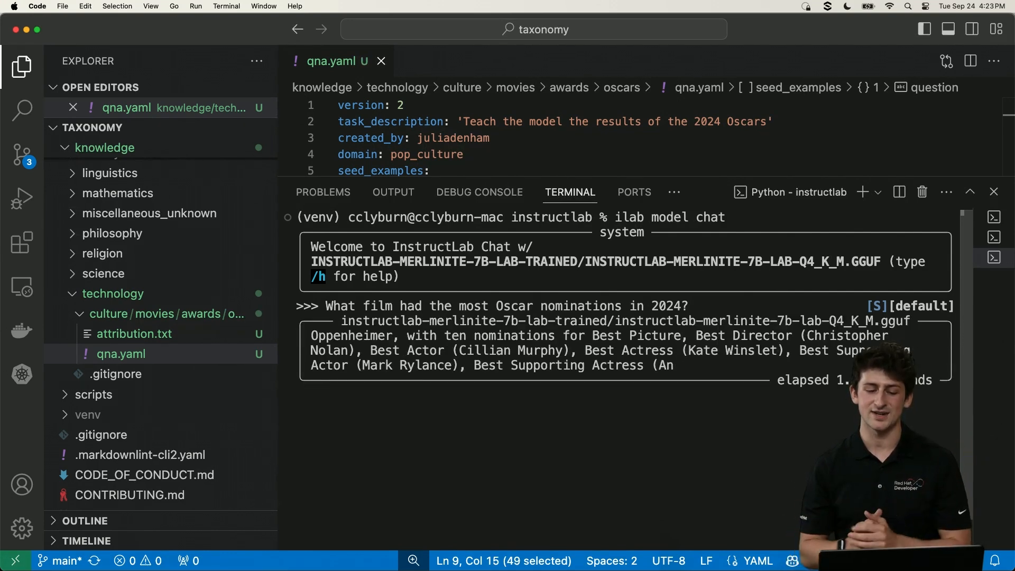